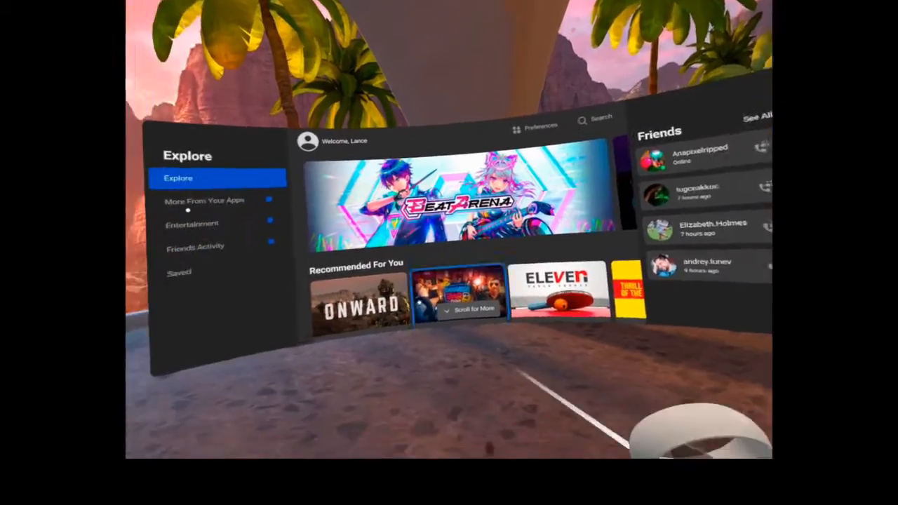
{"action": "mouse_move", "coordinate": [450, 253]}
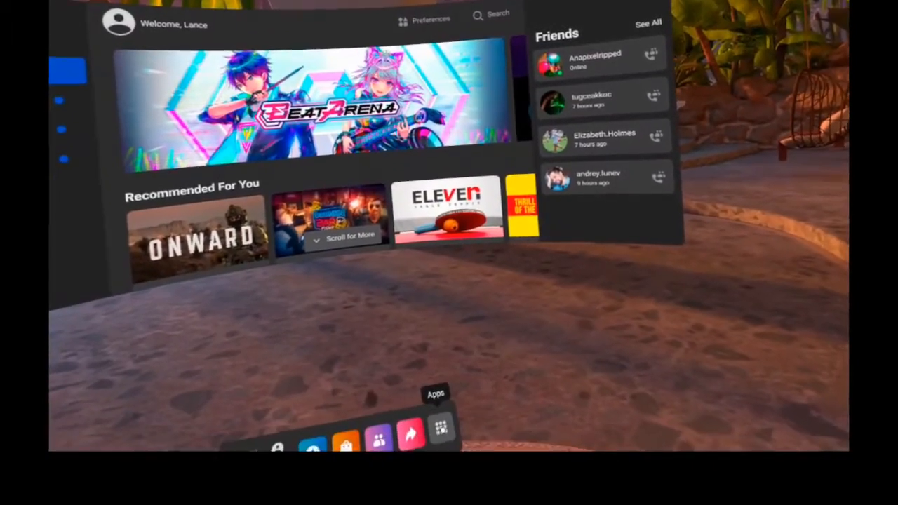
- Bring up the Apps library listing all 84 installed apps sorted by recent
{"action": "left_click", "coordinate": [441, 431]}
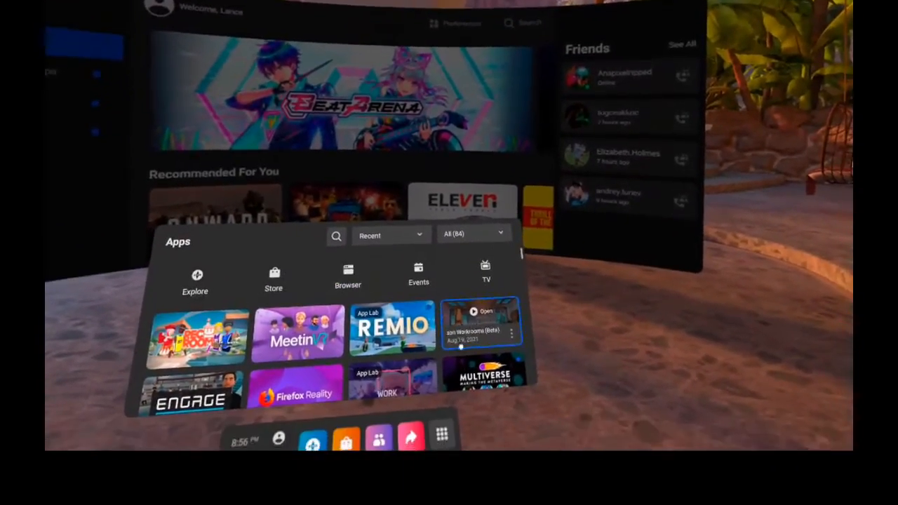
- Expand the All (84) category filter to reveal Installed, Updates, Demos, Tutorials and Unknown Sources
{"action": "left_click", "coordinate": [390, 235]}
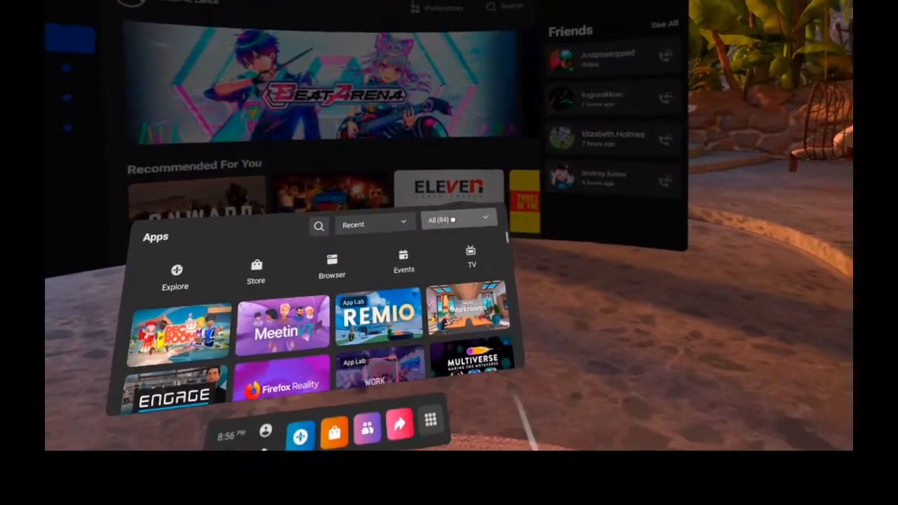
{"action": "left_click", "coordinate": [457, 219]}
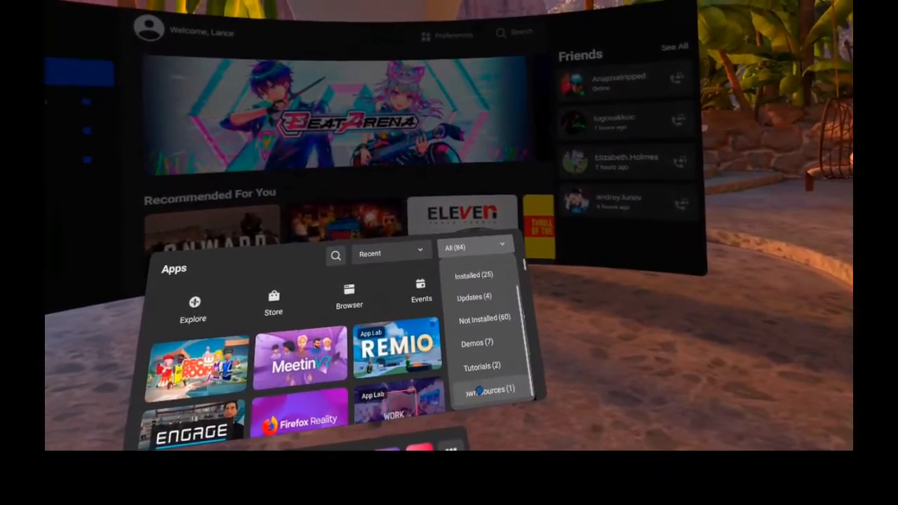
- Filter to Unknown Sources, then switch the filter to Tutorials (2) showing Hands and First Steps
{"action": "left_click", "coordinate": [489, 390]}
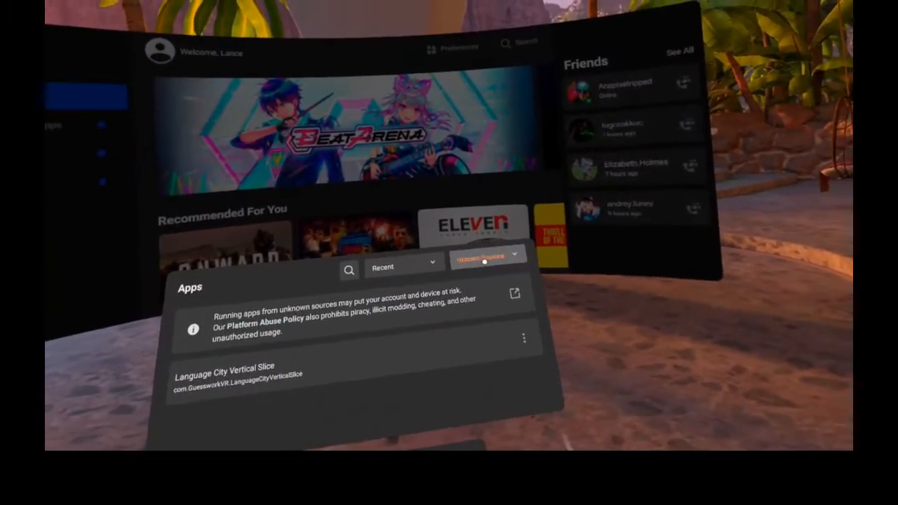
{"action": "left_click", "coordinate": [488, 256]}
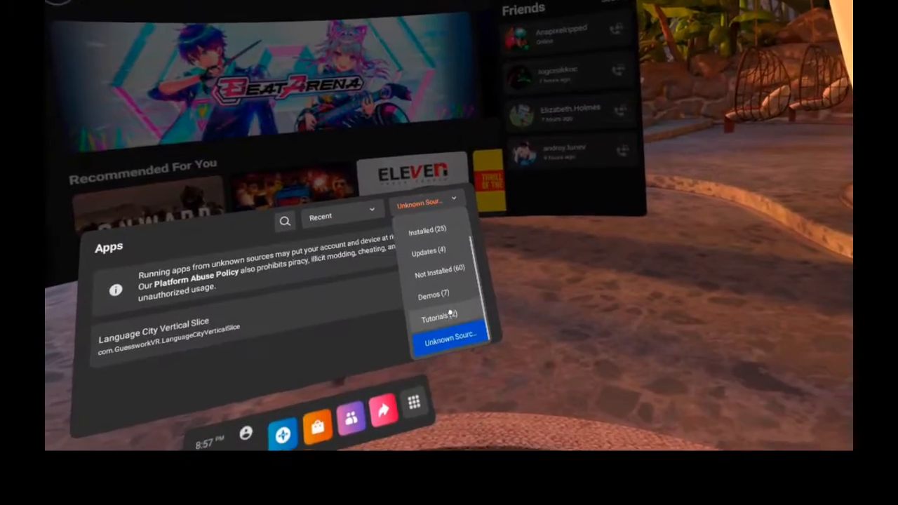
{"action": "left_click", "coordinate": [435, 316]}
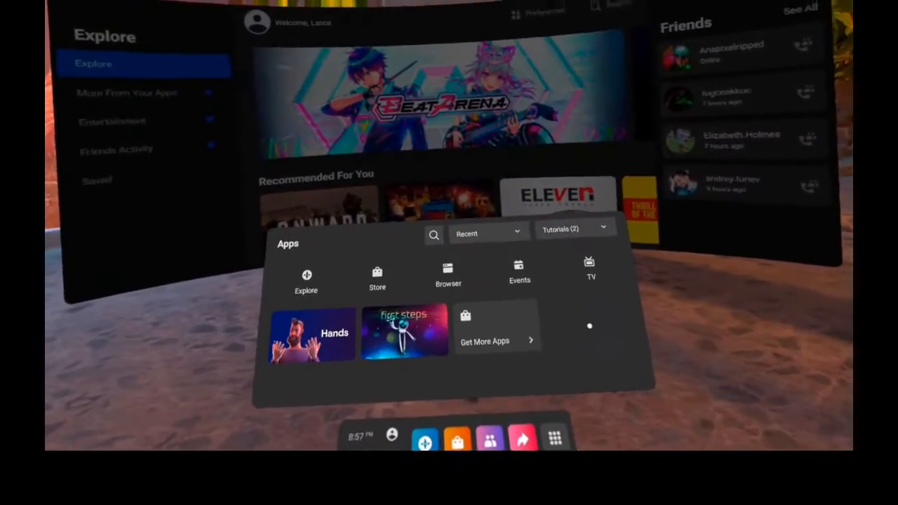